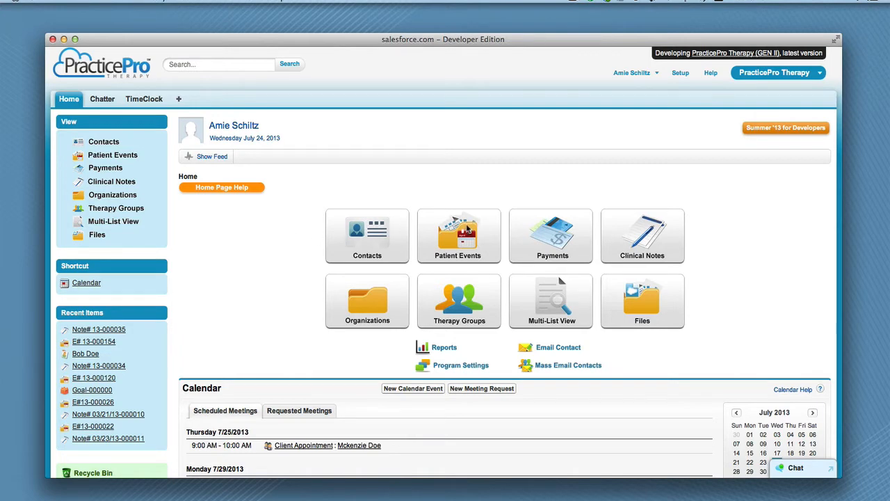
# Open the Patient Events list view from the home page
pyautogui.click(457, 235)
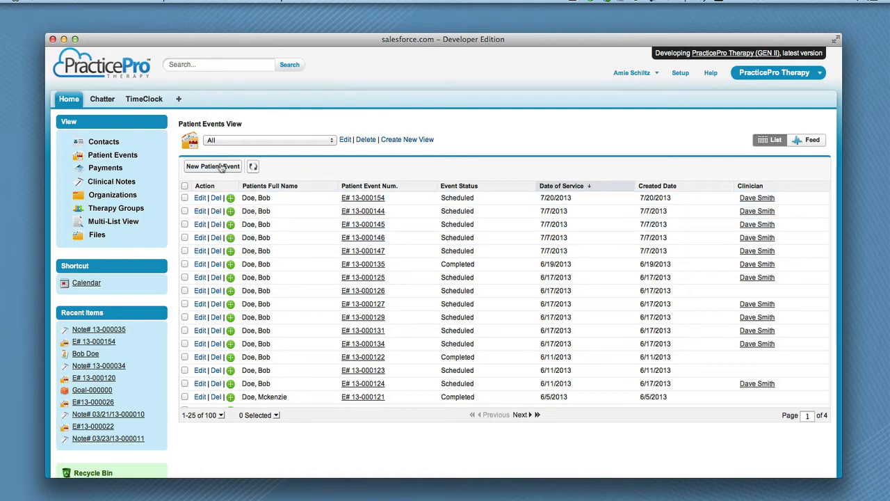
pyautogui.moveTo(213, 166)
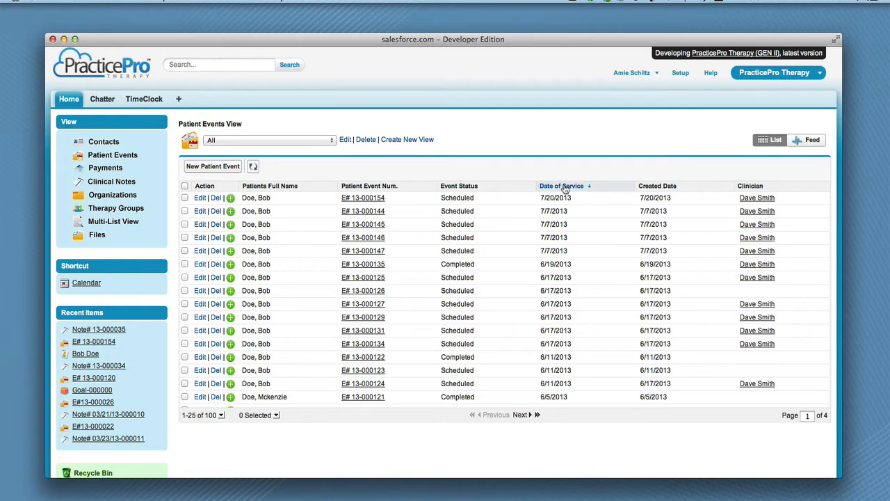
pyautogui.moveTo(563, 186)
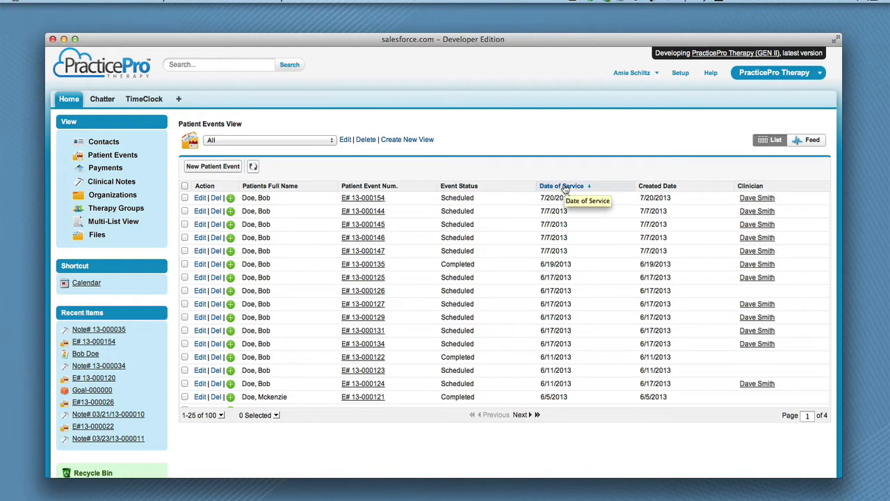
pyautogui.moveTo(425, 190)
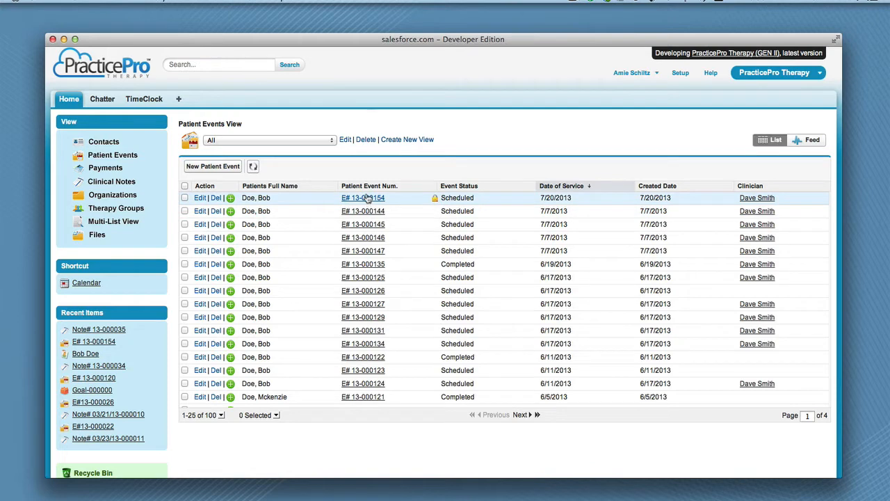
# Begin a new clinical note on event E# 13-000156 with record type Psychotherapy Progress Note
pyautogui.click(361, 197)
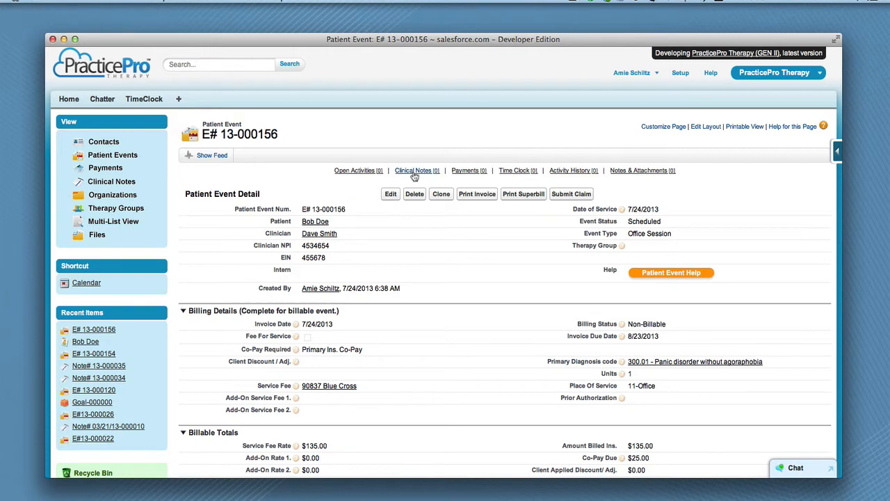
pyautogui.click(412, 170)
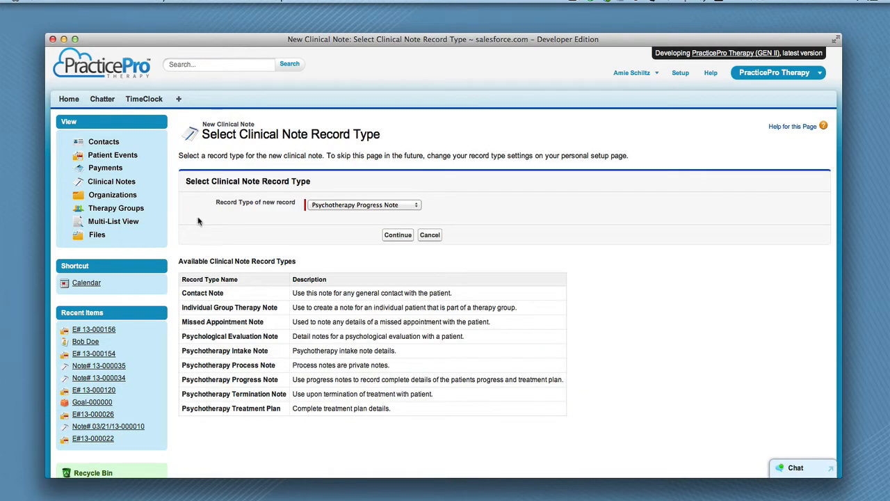
pyautogui.moveTo(172, 266)
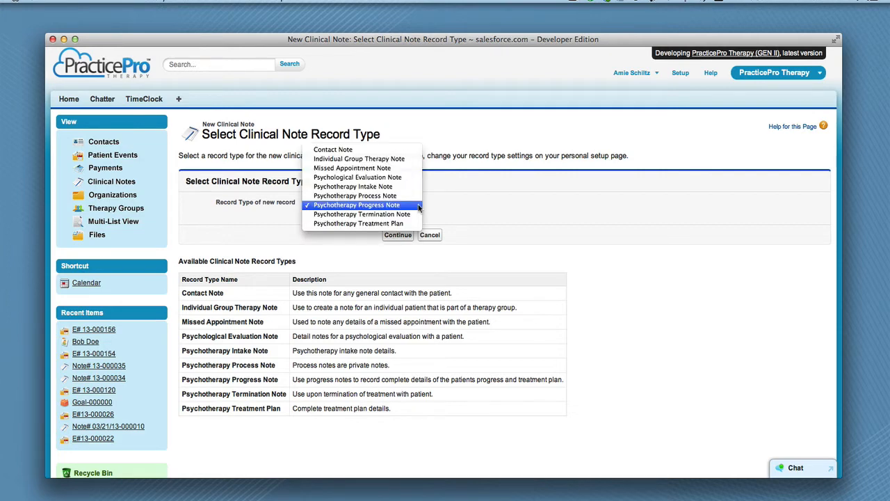
pyautogui.moveTo(409, 207)
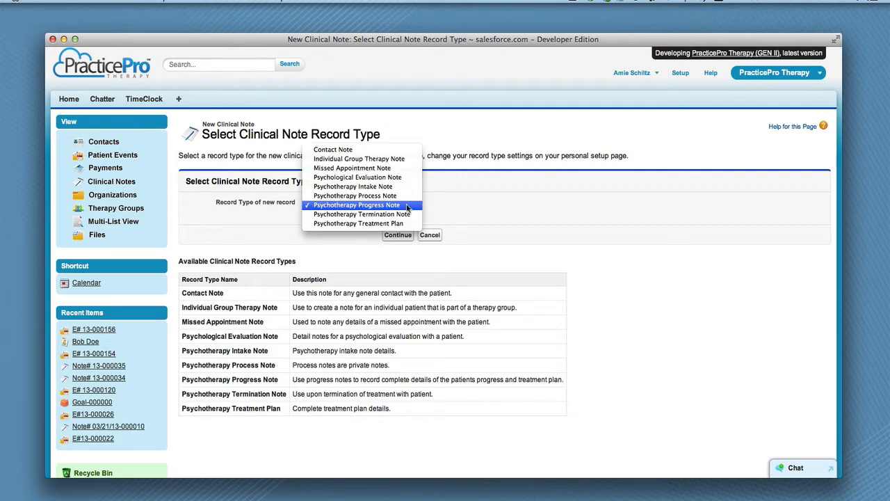
pyautogui.click(356, 204)
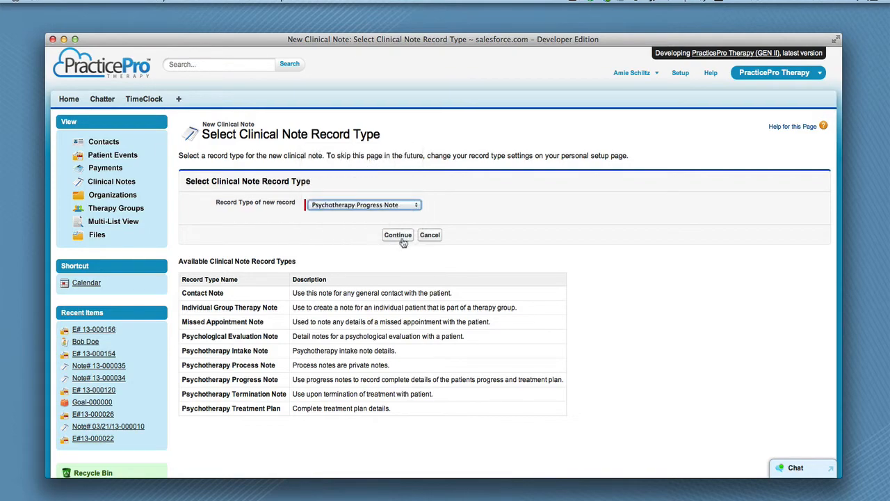
# Continue to the note form, set Date Note Signed to 7/25/2013, and exclude the Diagnosis section
pyautogui.click(398, 234)
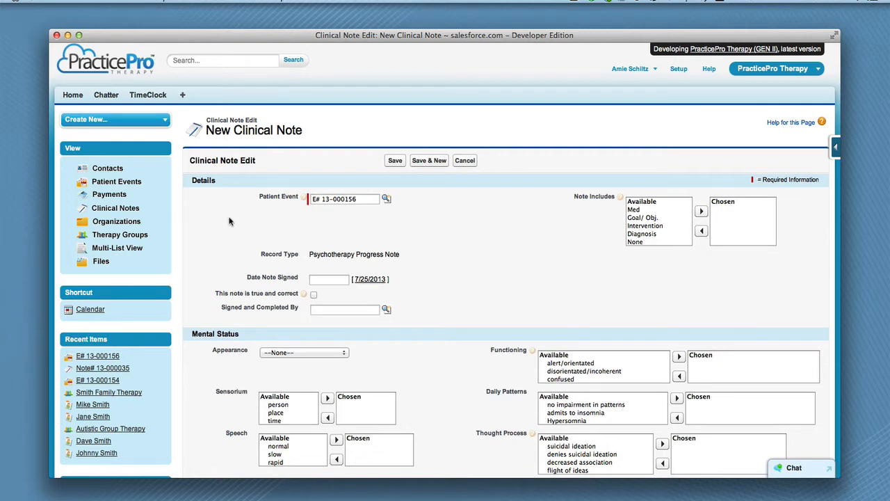
pyautogui.click(328, 278)
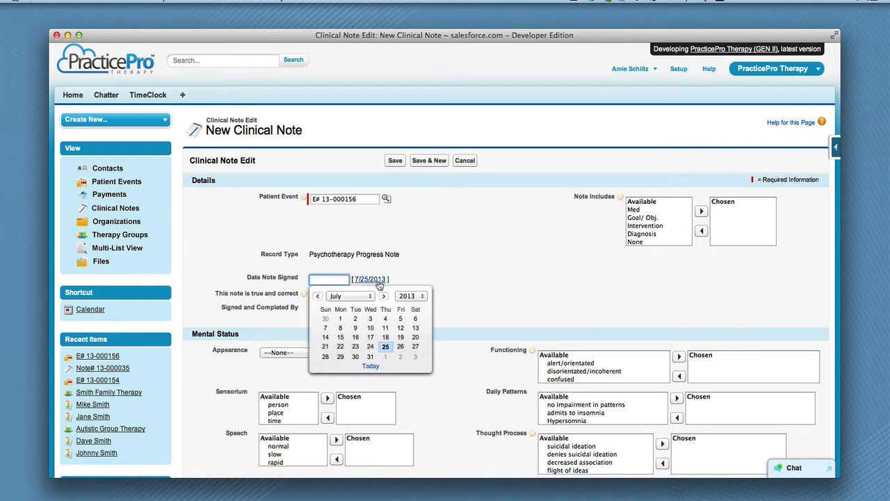
pyautogui.click(385, 345)
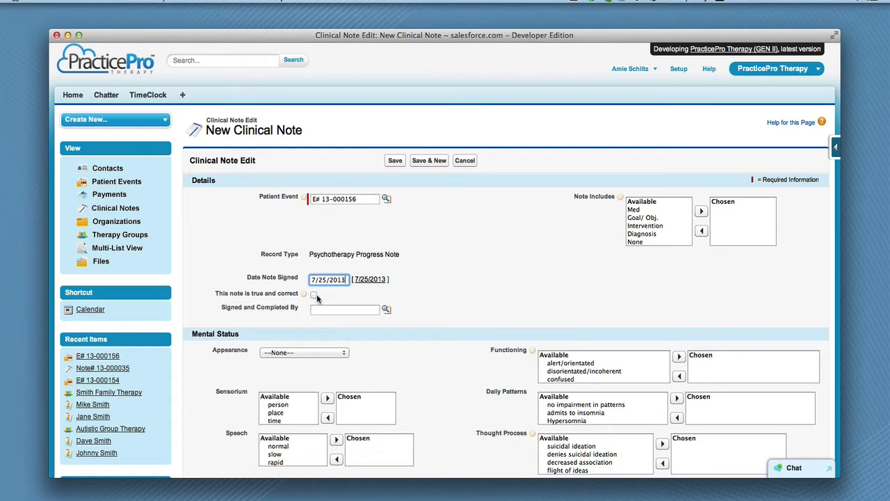
pyautogui.click(345, 309)
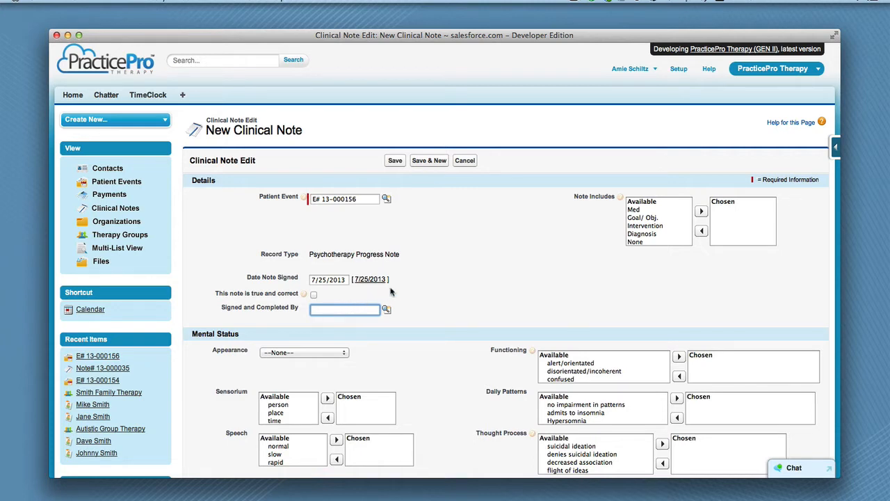
pyautogui.moveTo(609, 232)
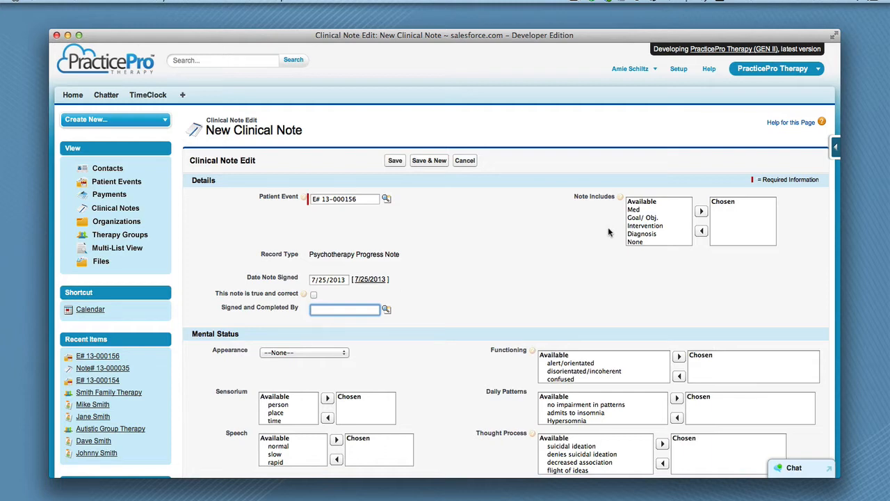
pyautogui.moveTo(651, 220)
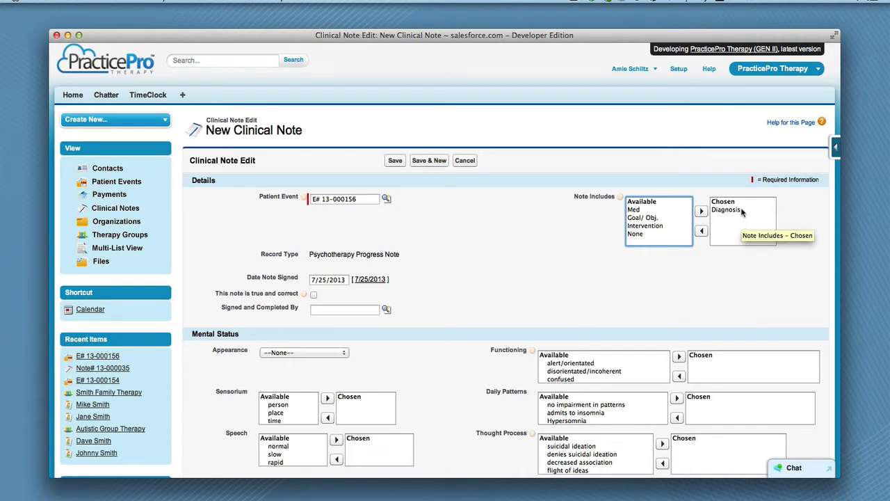
pyautogui.click(701, 231)
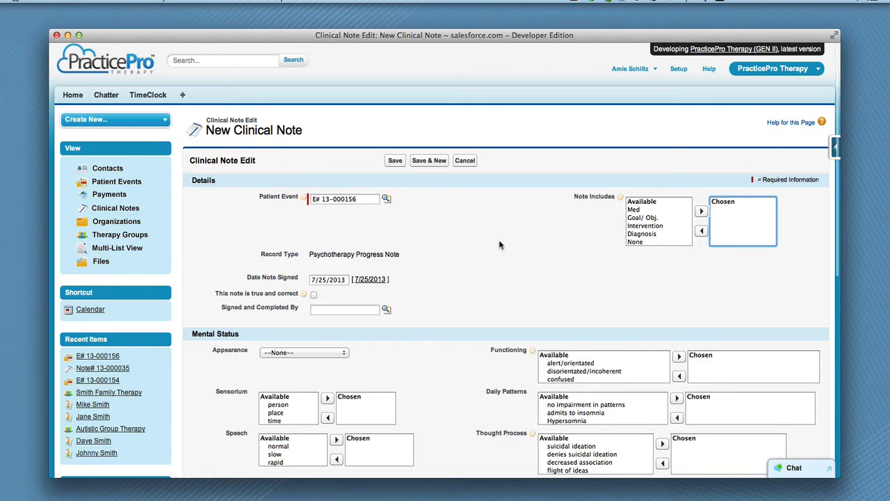
# Set appearance to 'with inappropriate attire' and progress to No Improvement
pyautogui.scroll(-3)
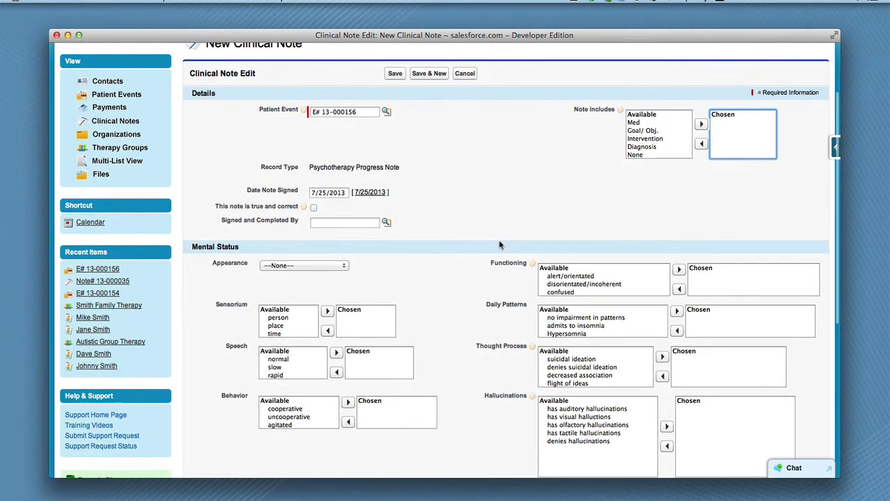
pyautogui.scroll(-3)
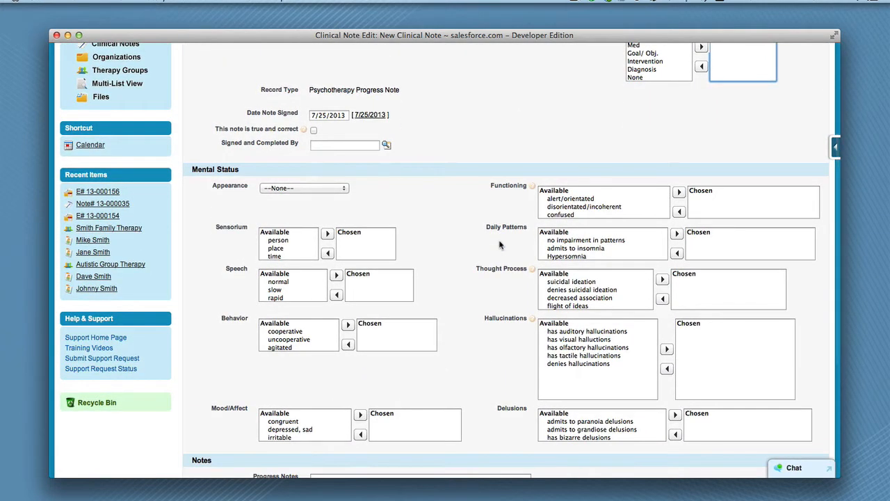
pyautogui.click(303, 188)
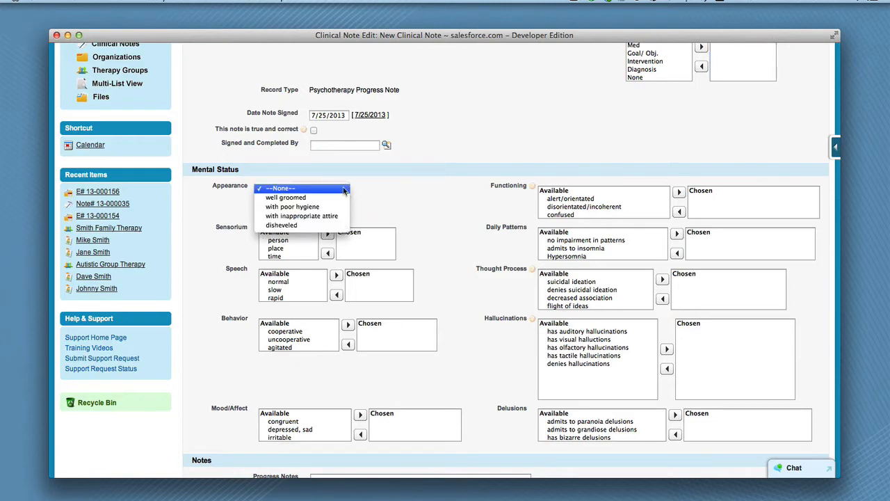
pyautogui.click(302, 215)
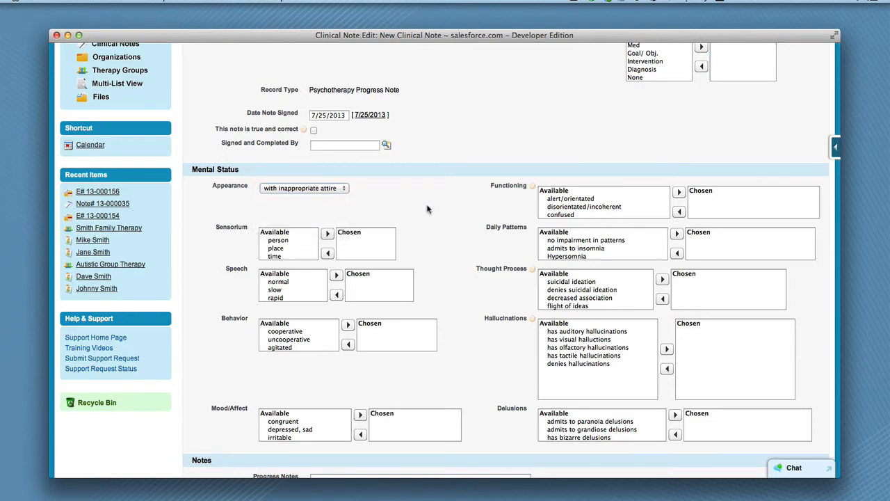
pyautogui.scroll(-3)
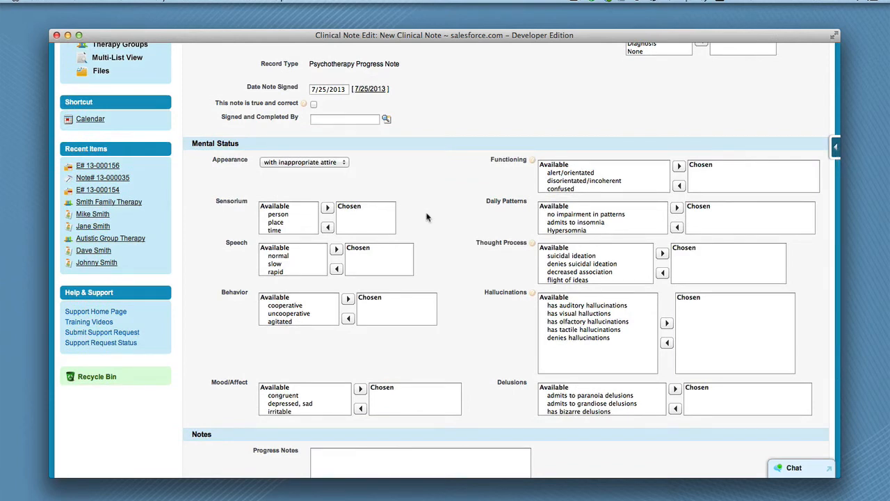
pyautogui.moveTo(283, 222)
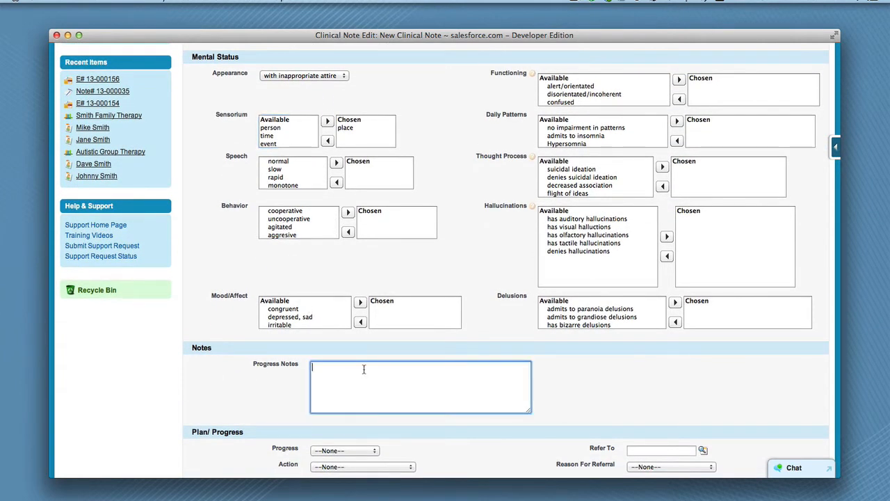
pyautogui.scroll(-3)
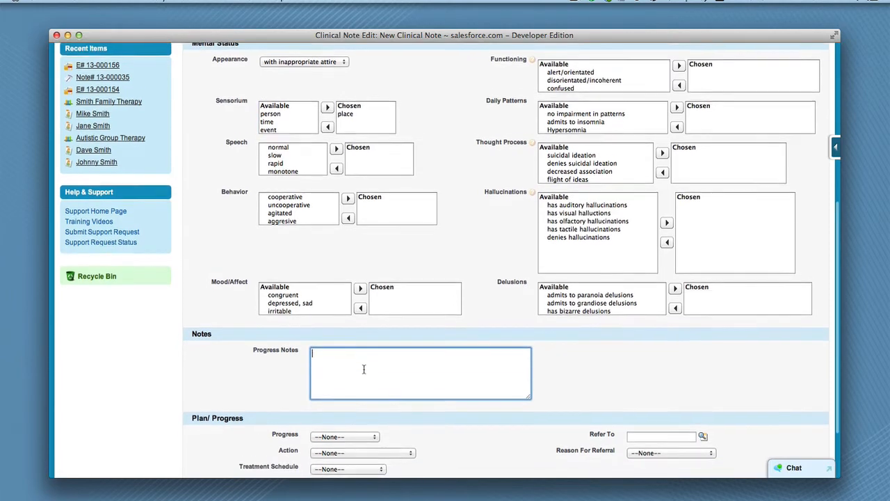
pyautogui.scroll(-3)
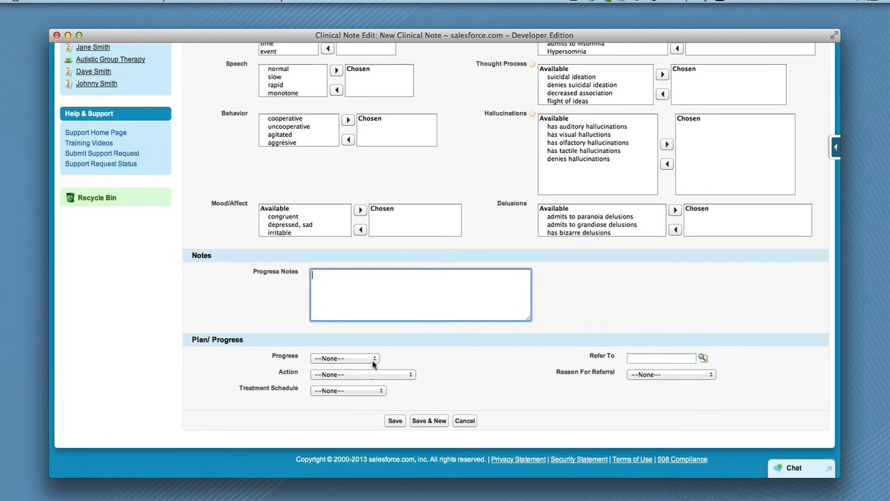
pyautogui.click(345, 359)
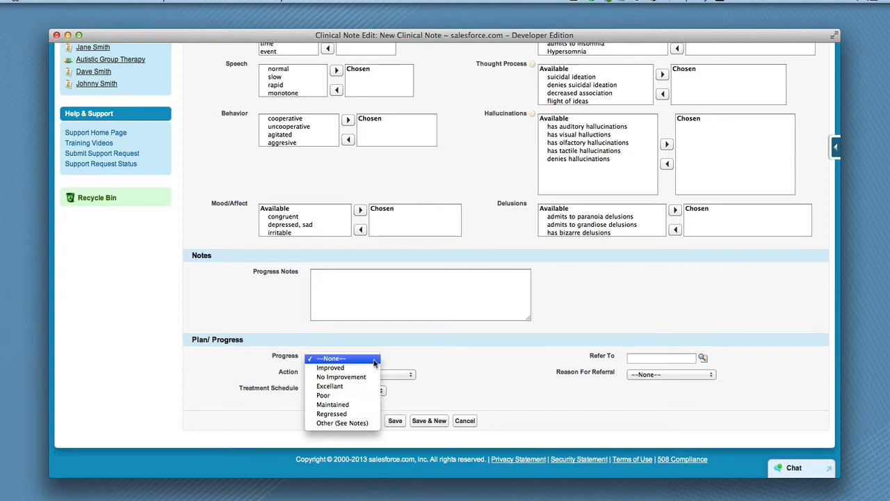
pyautogui.click(341, 375)
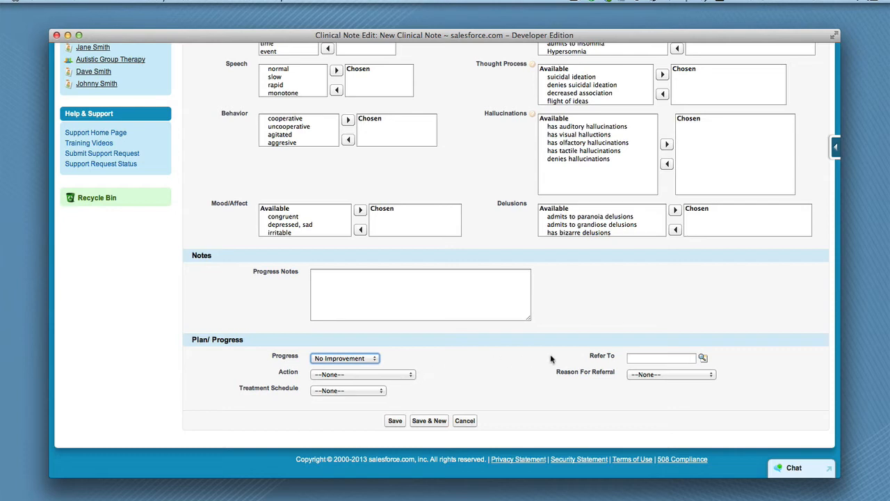
# Set Reason For Referral to Medical, confirm the note is true and correct, and save it
pyautogui.click(661, 358)
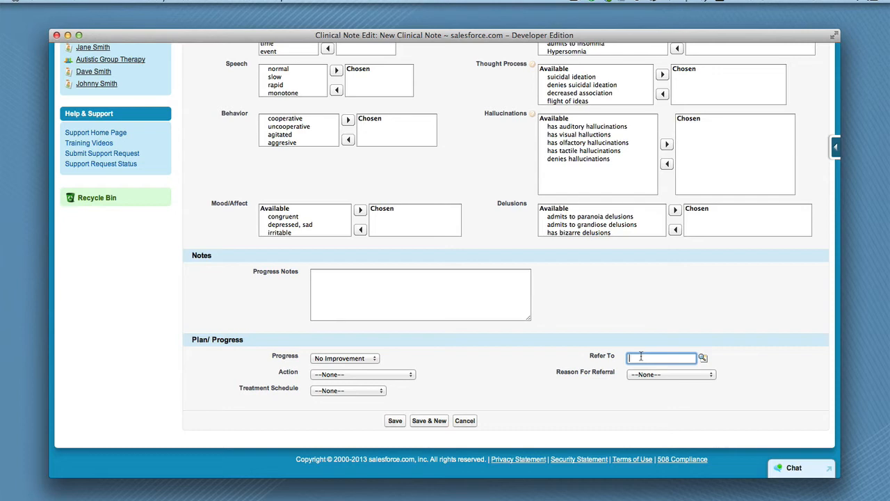
pyautogui.click(670, 374)
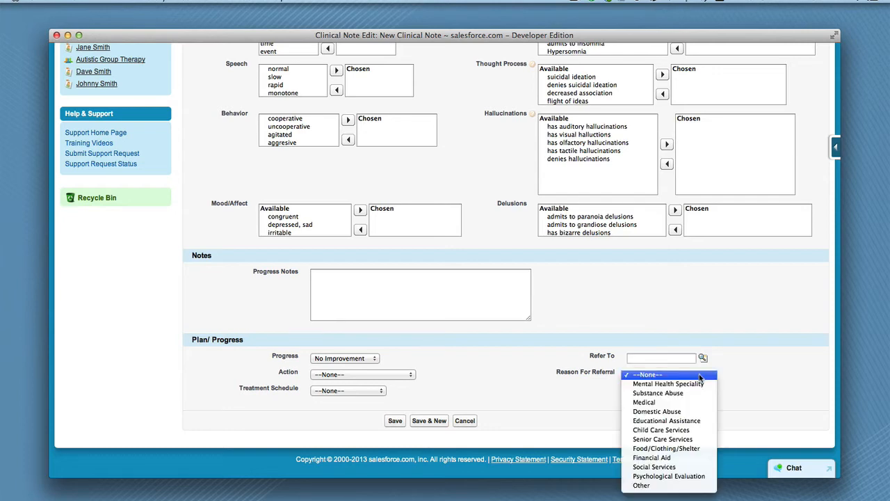
pyautogui.moveTo(644, 402)
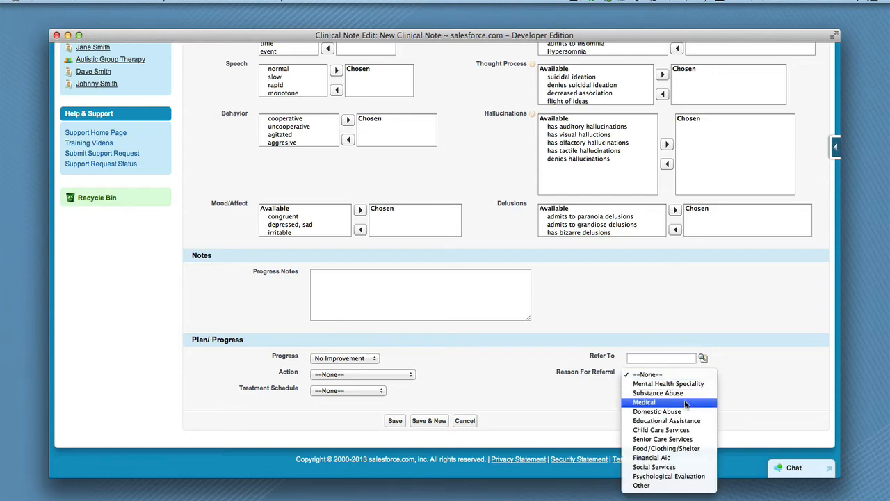
pyautogui.click(644, 402)
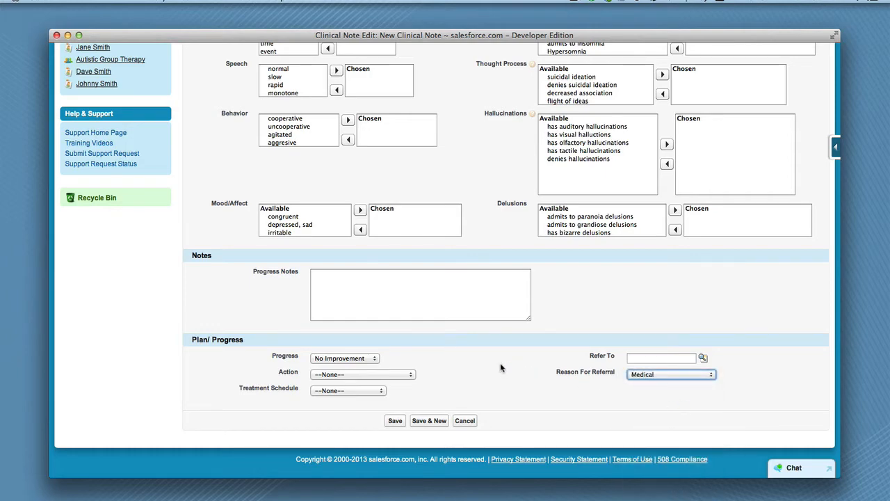
pyautogui.scroll(3)
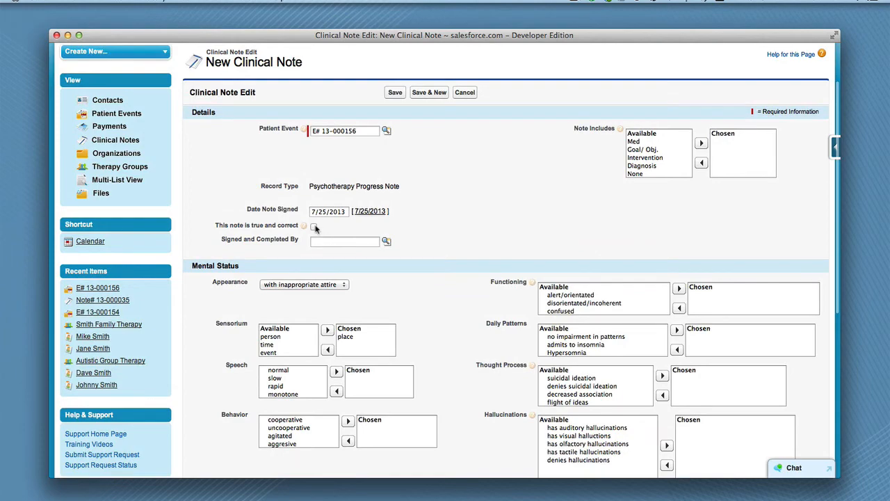
pyautogui.click(314, 225)
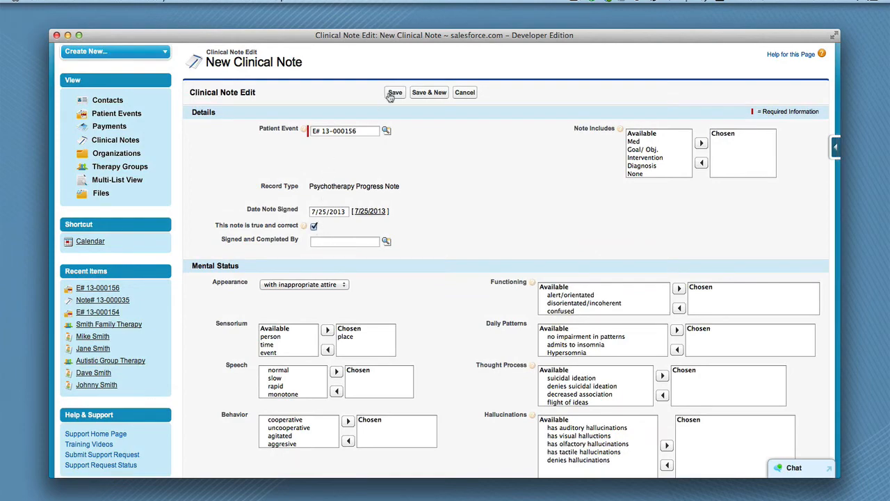
pyautogui.click(395, 91)
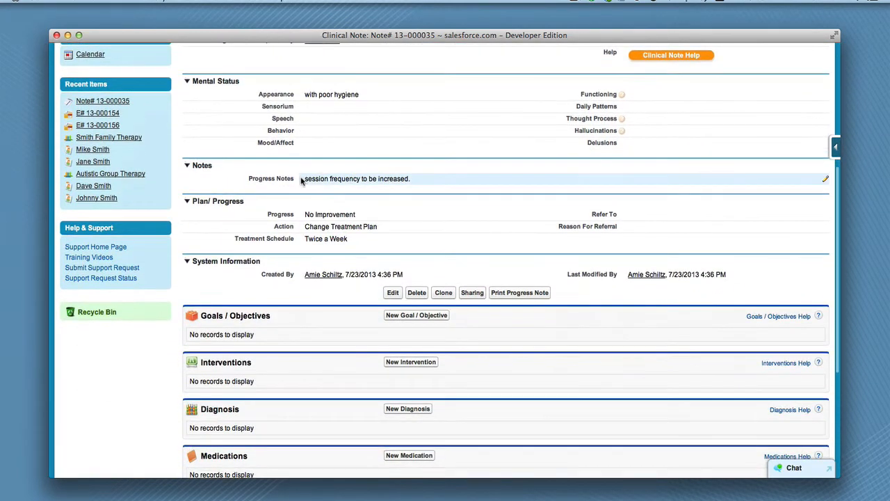
# Start a New Diagnosis from the Diagnosis related list of Note# 13-000035
pyautogui.scroll(-3)
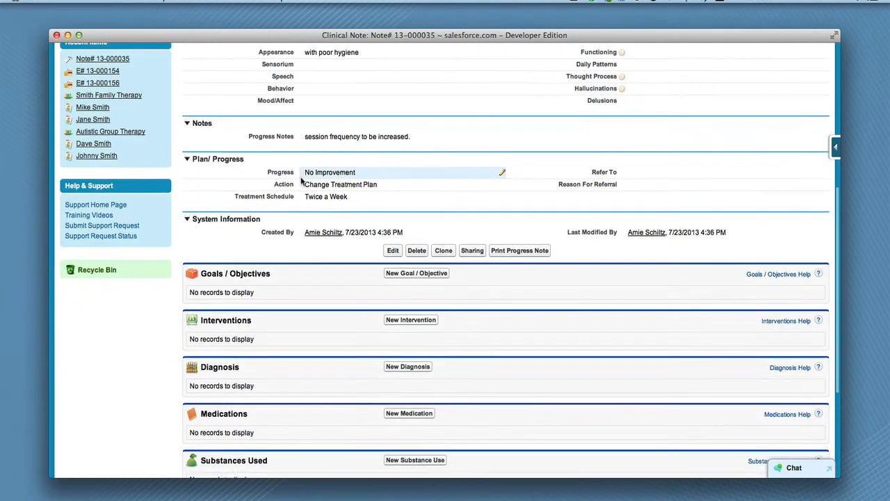
pyautogui.scroll(-3)
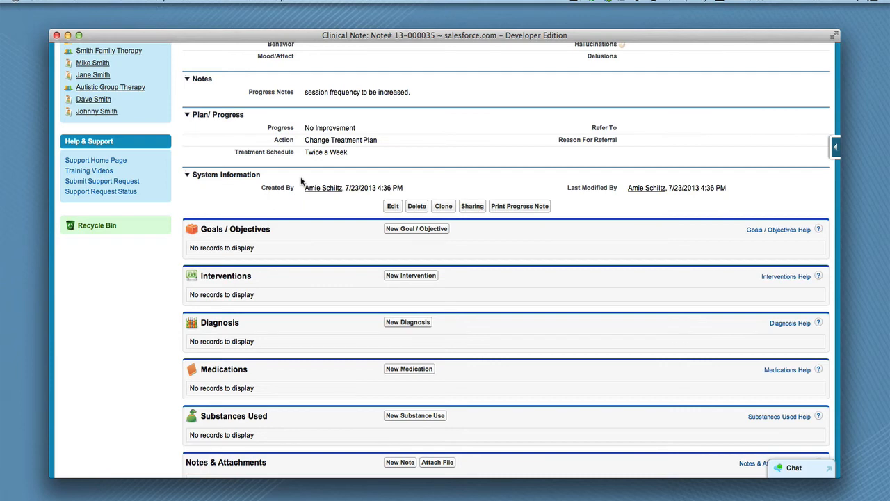
pyautogui.scroll(-3)
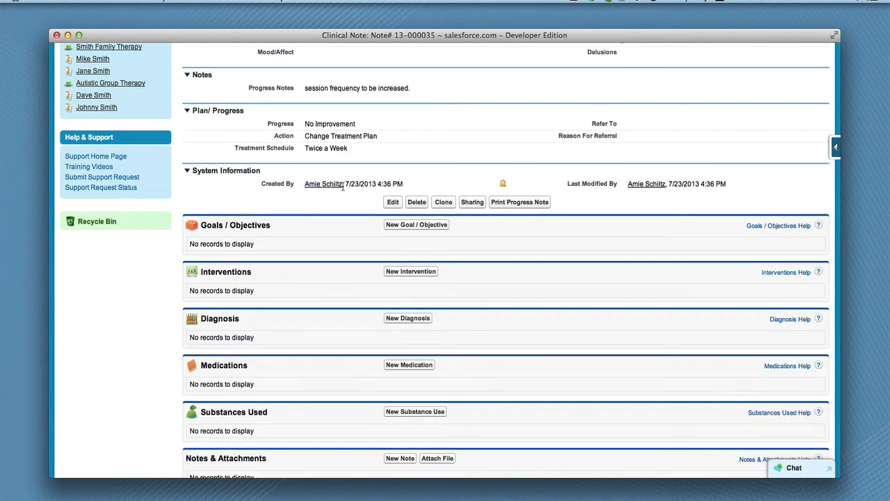
pyautogui.click(408, 317)
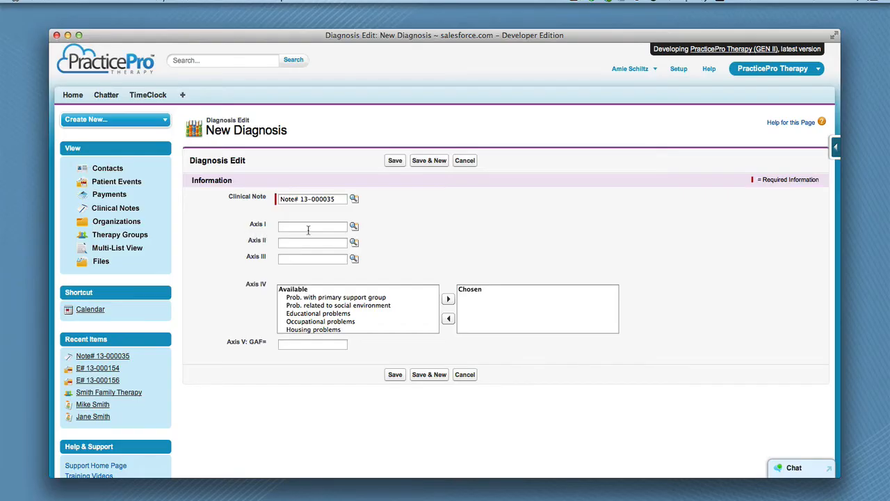
# Search the Axis I diagnosis lookup for codes matching 30
pyautogui.write('3')
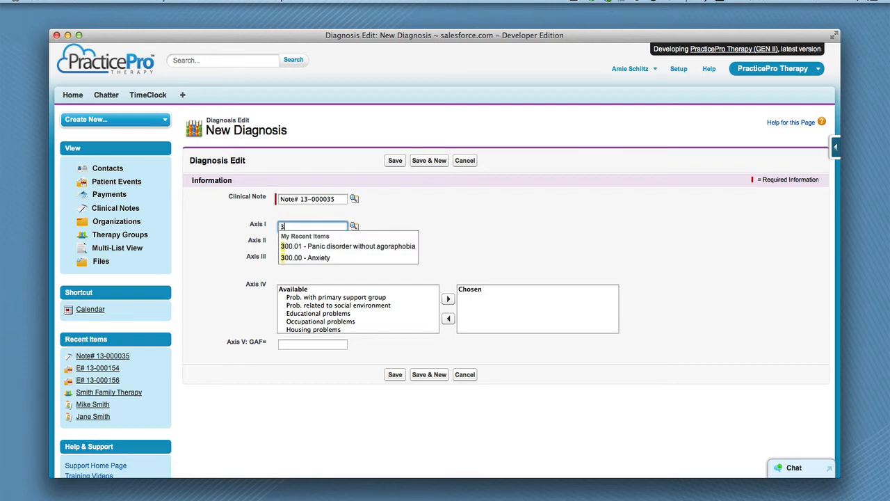
pyautogui.write('0')
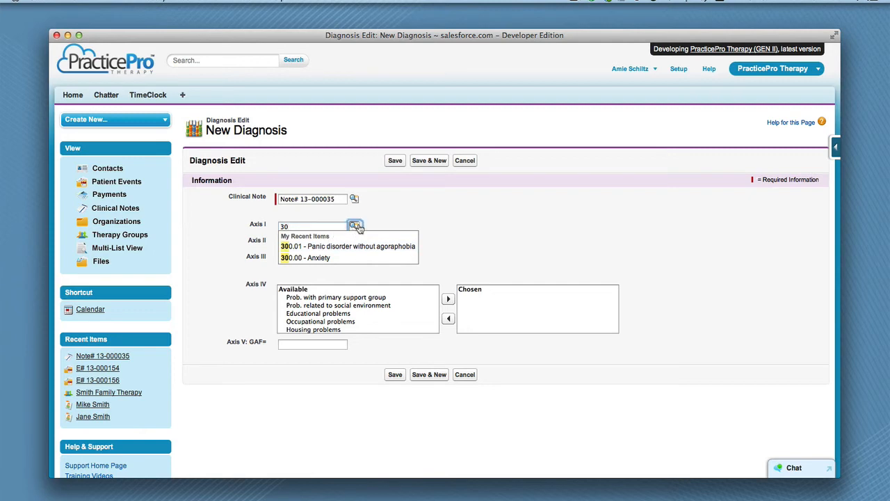
pyautogui.click(354, 225)
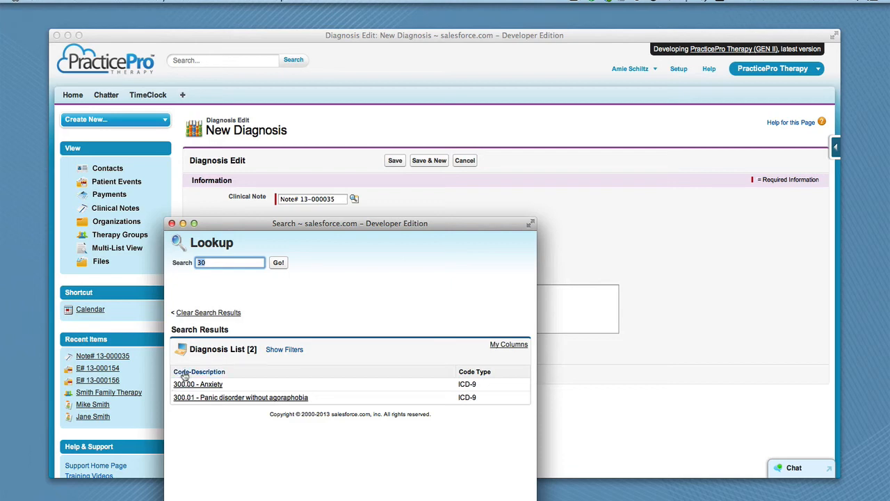
# Filter the lookup to ICD-9 codes with description 'pa' to find 300.01 Panic disorder
pyautogui.click(284, 349)
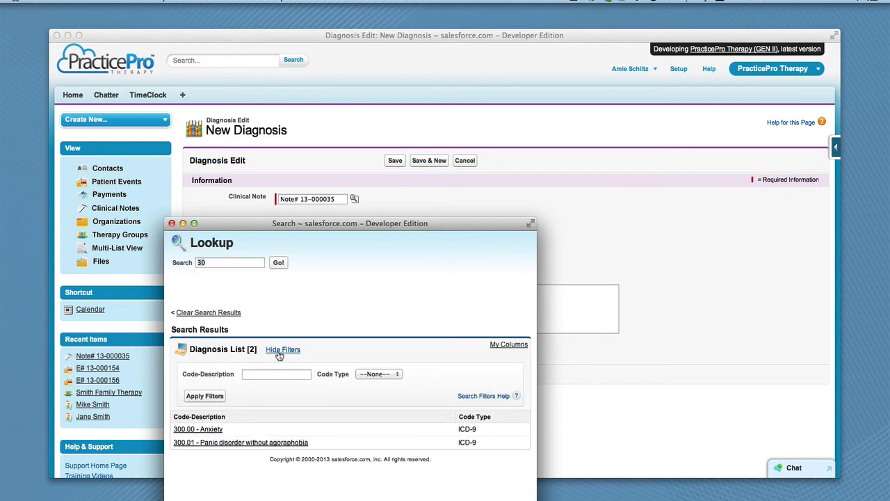
pyautogui.click(275, 374)
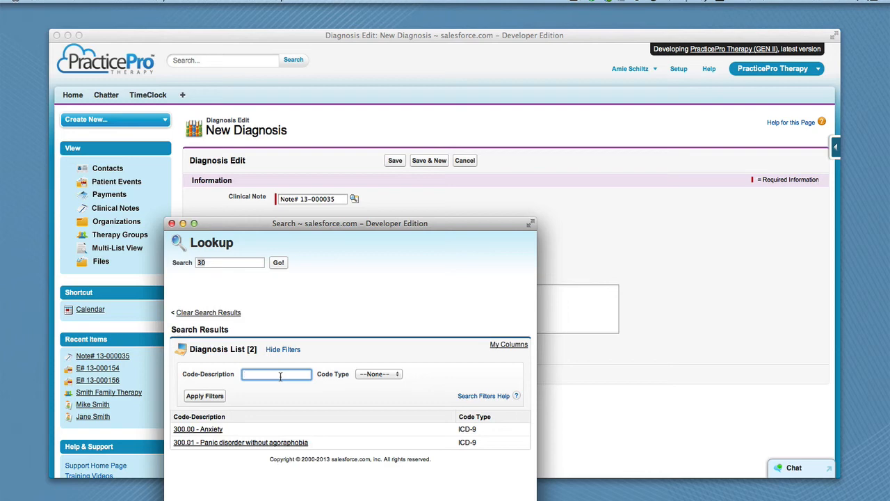
pyautogui.write('p')
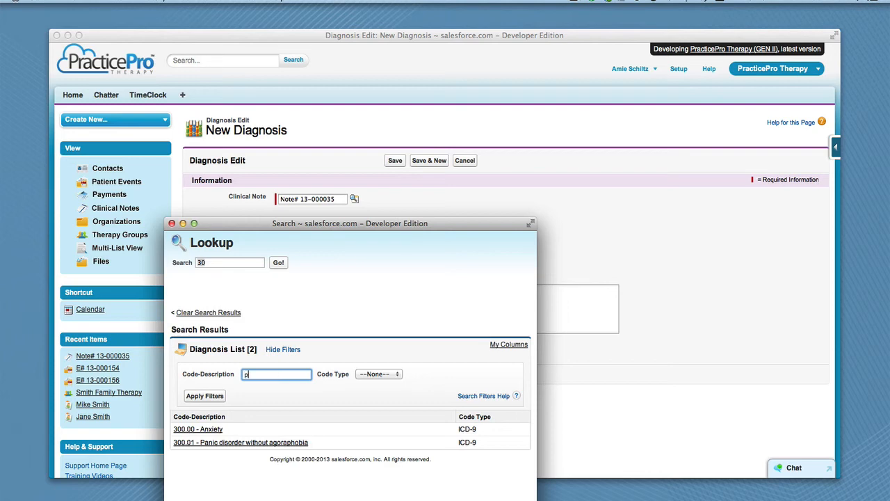
pyautogui.write('a')
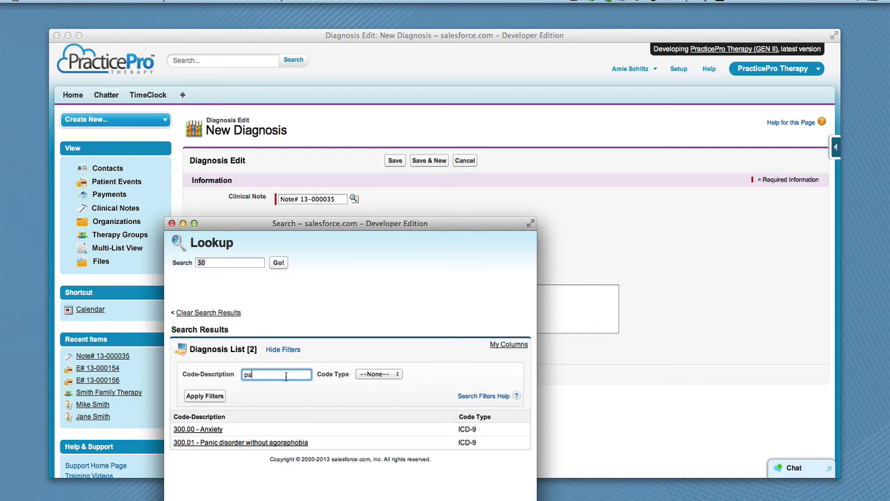
pyautogui.click(379, 373)
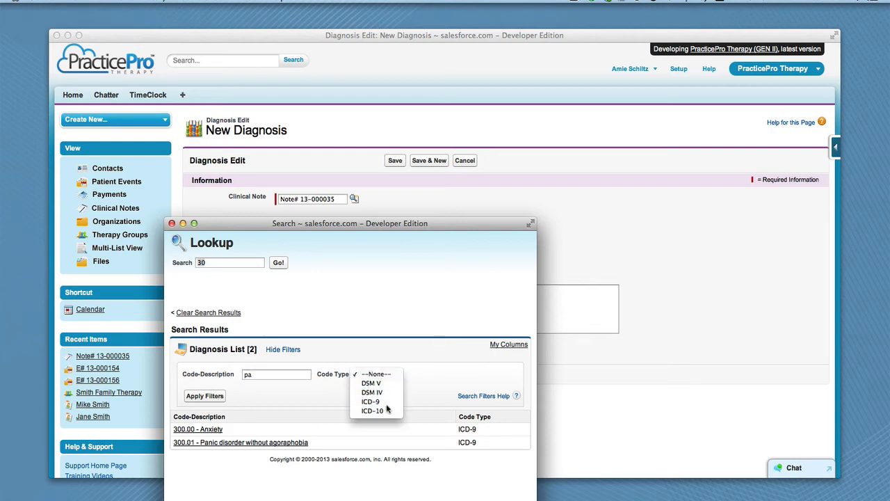
pyautogui.click(370, 401)
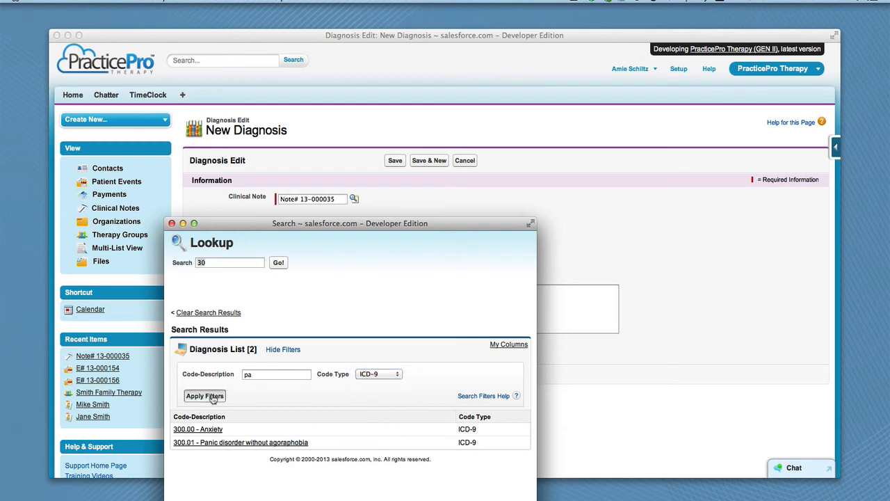
pyautogui.click(205, 395)
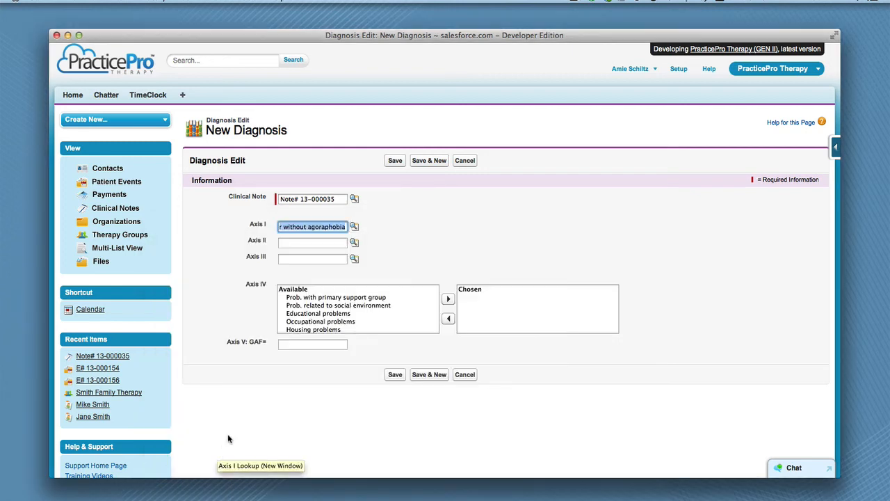
pyautogui.moveTo(248, 420)
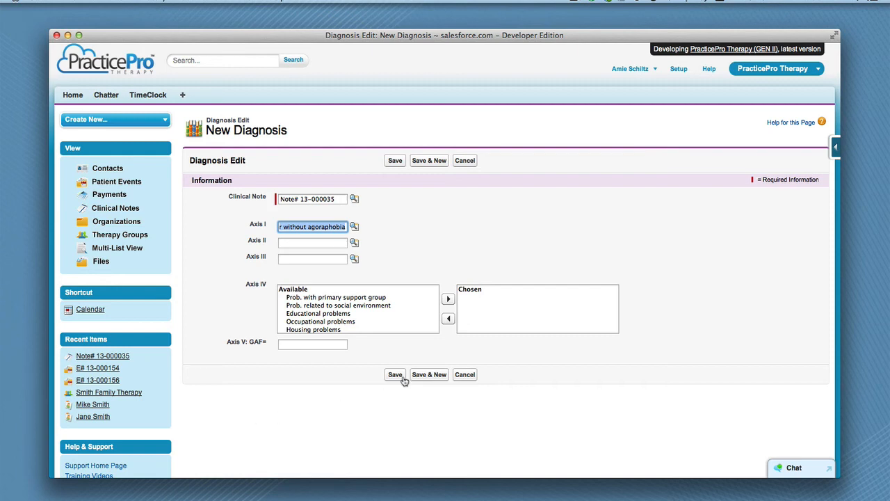
# Save the new diagnosis with Axis I 300.01 Panic disorder without agoraphobia
pyautogui.click(395, 374)
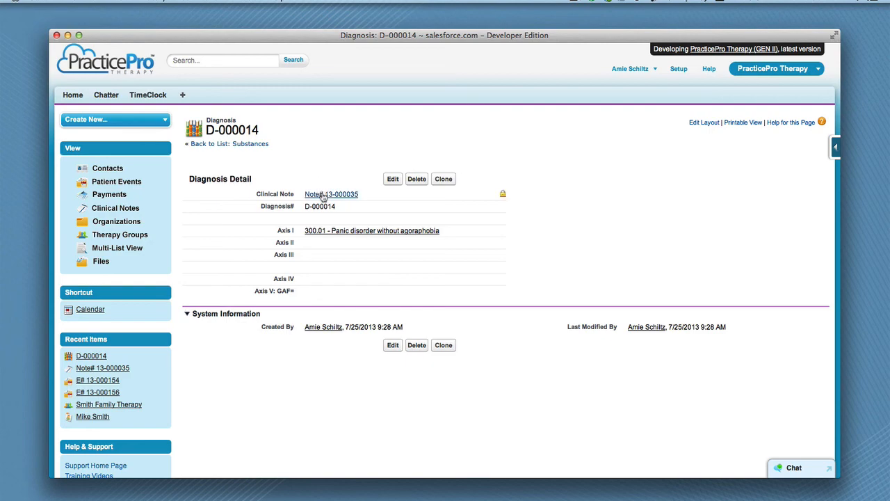
# Return to Note# 13-000035 and view its Diagnosis list showing 300.01 Panic disorder
pyautogui.click(331, 195)
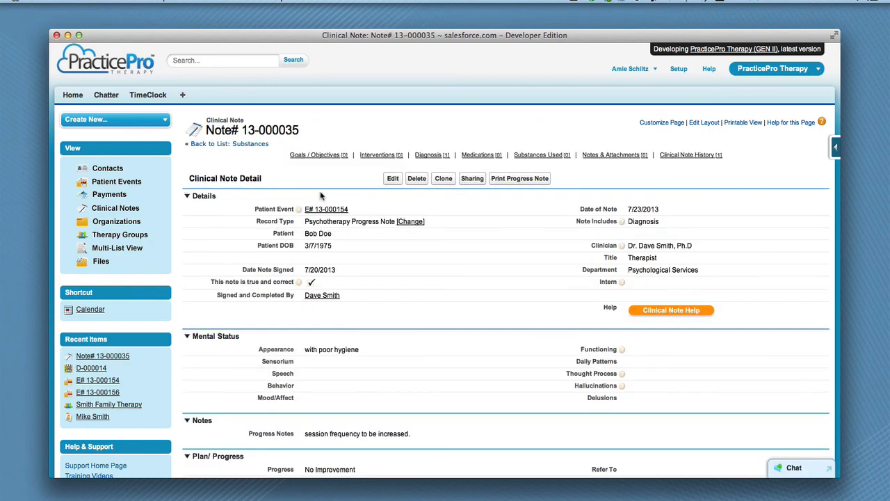
pyautogui.scroll(-3)
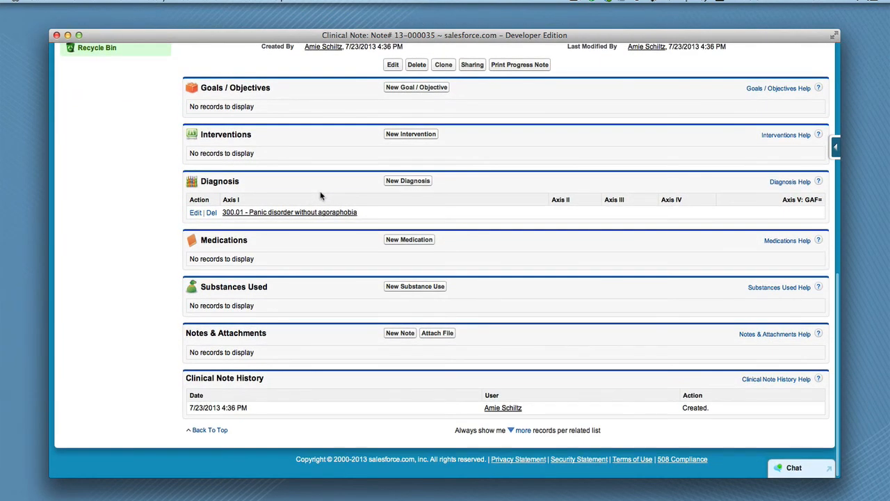
pyautogui.moveTo(369, 285)
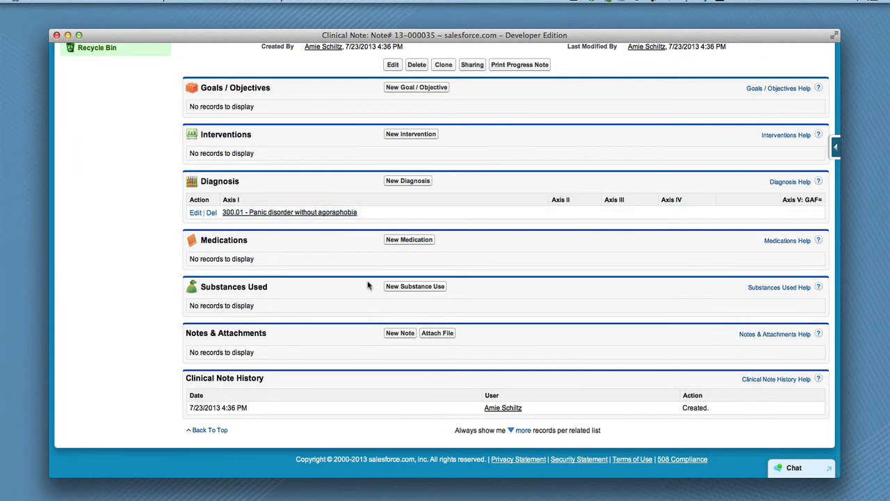
pyautogui.moveTo(375, 339)
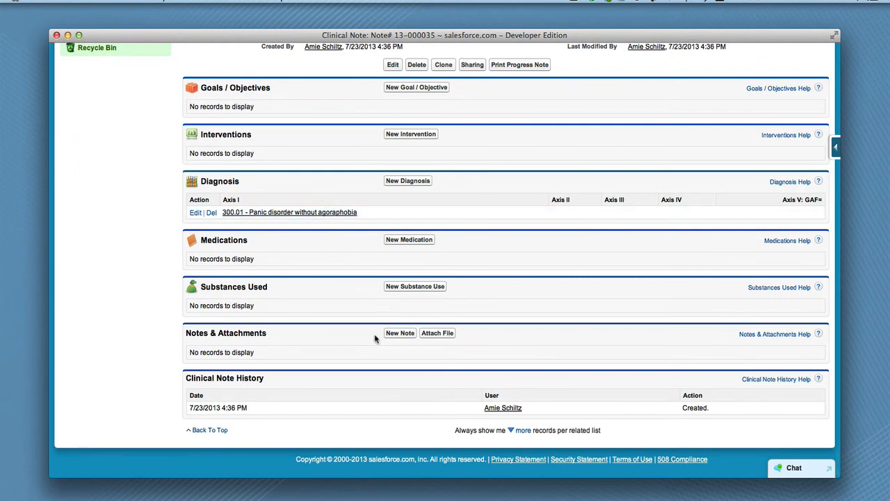